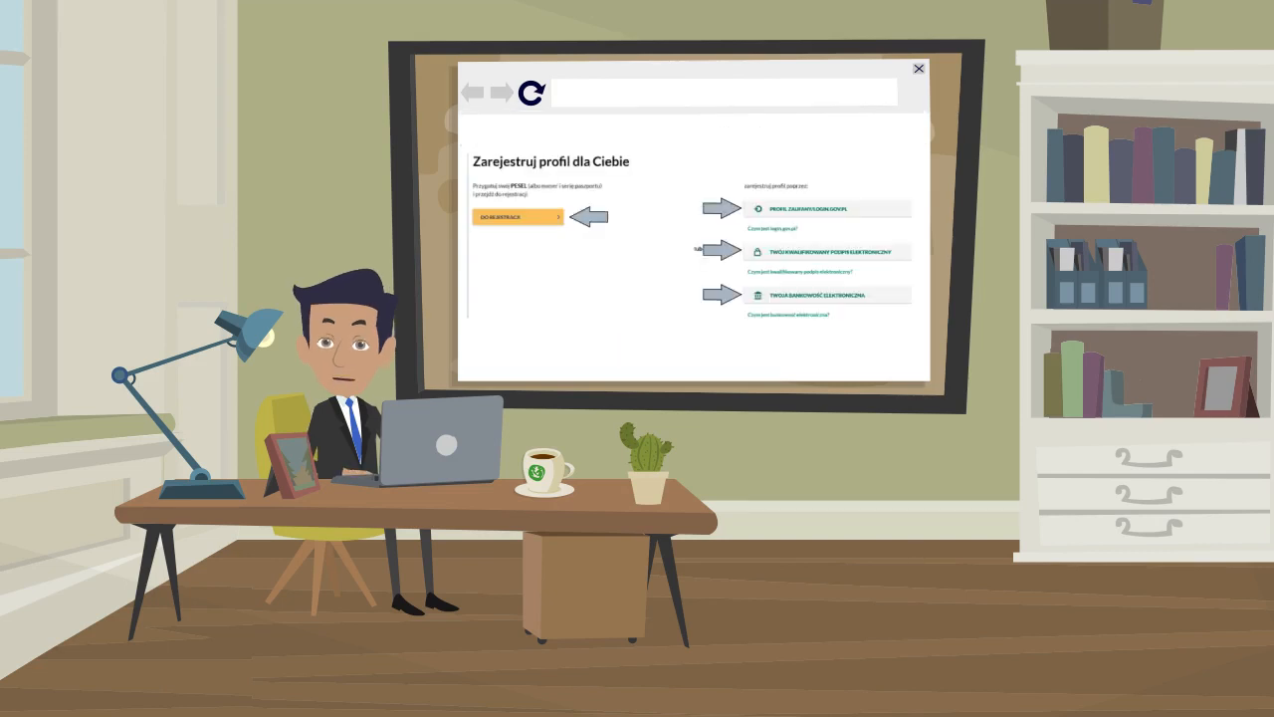
click(517, 217)
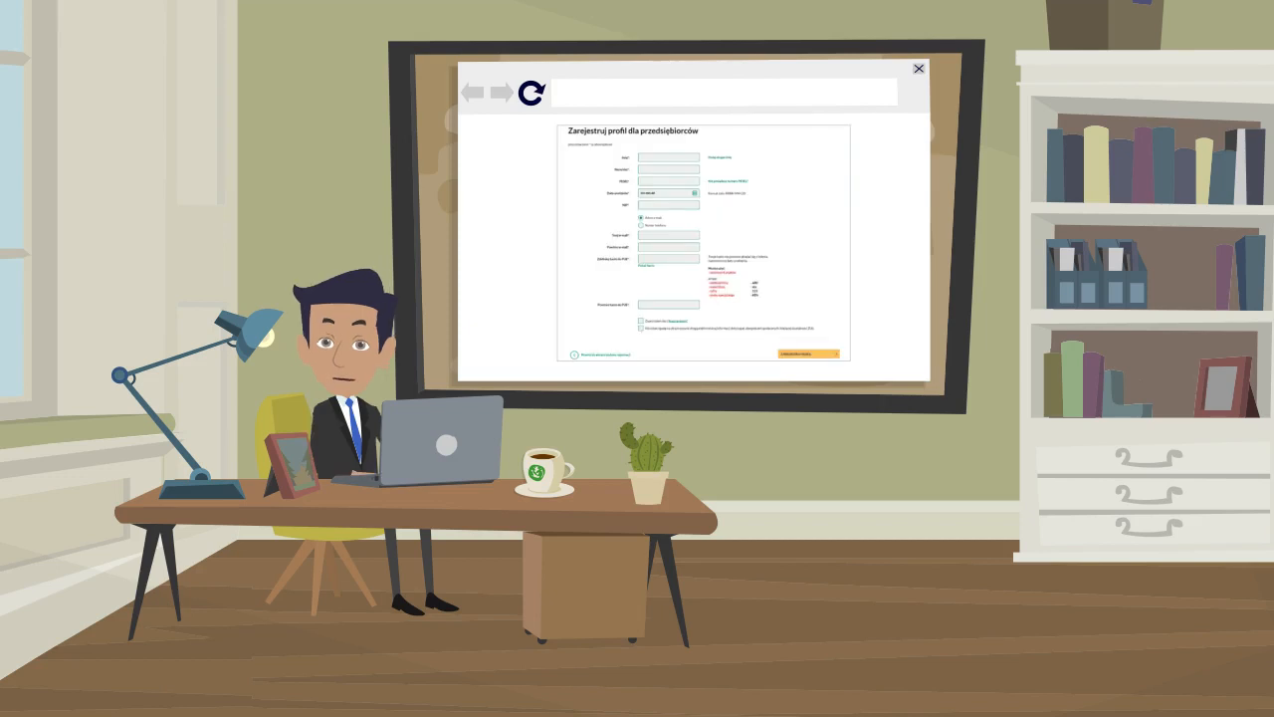